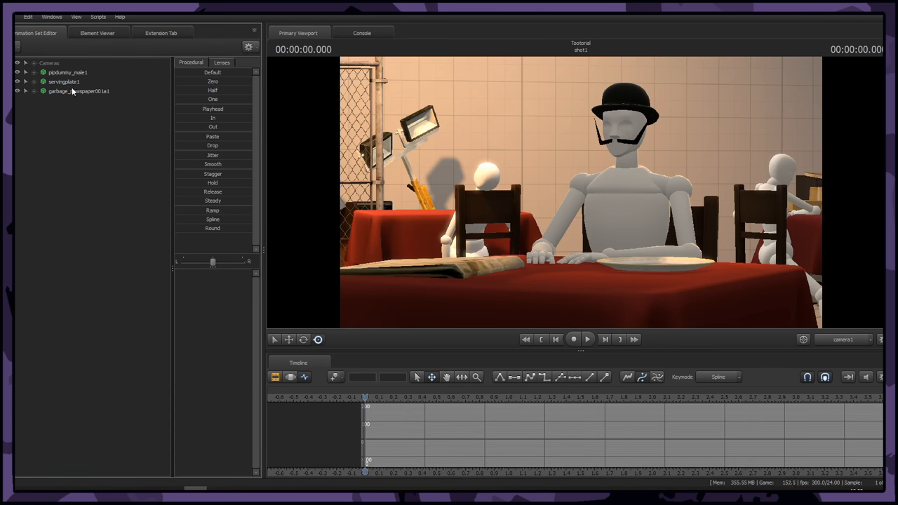
Expand pipdummy_male1 > RigBody and select the rig_head, rig_spine_0 and spine controls.
click(67, 72)
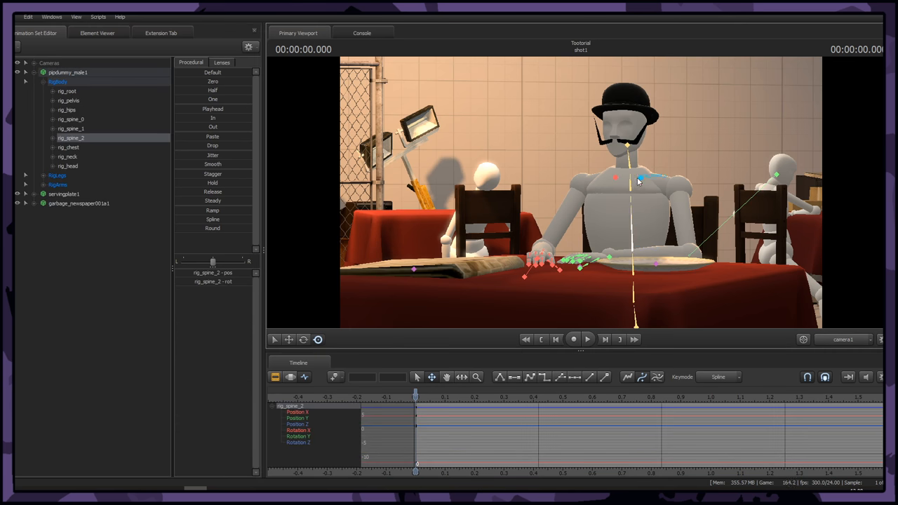
click(67, 166)
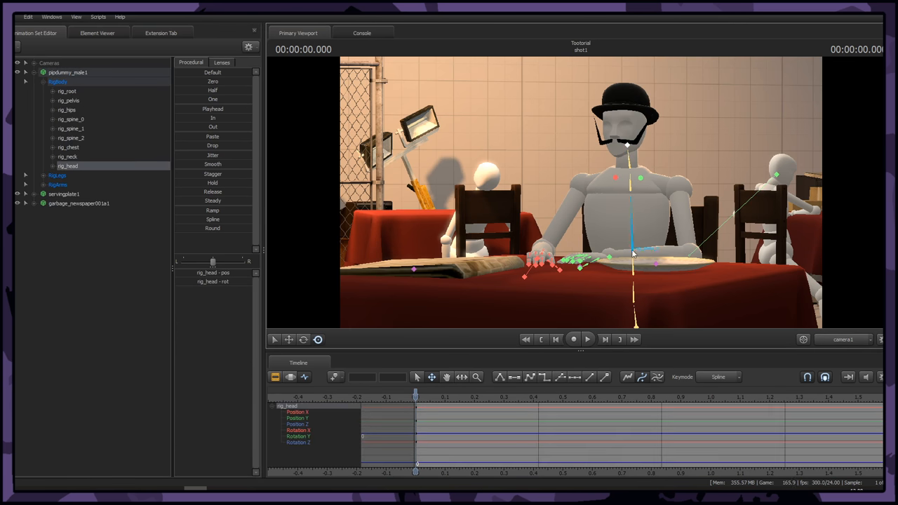
click(70, 118)
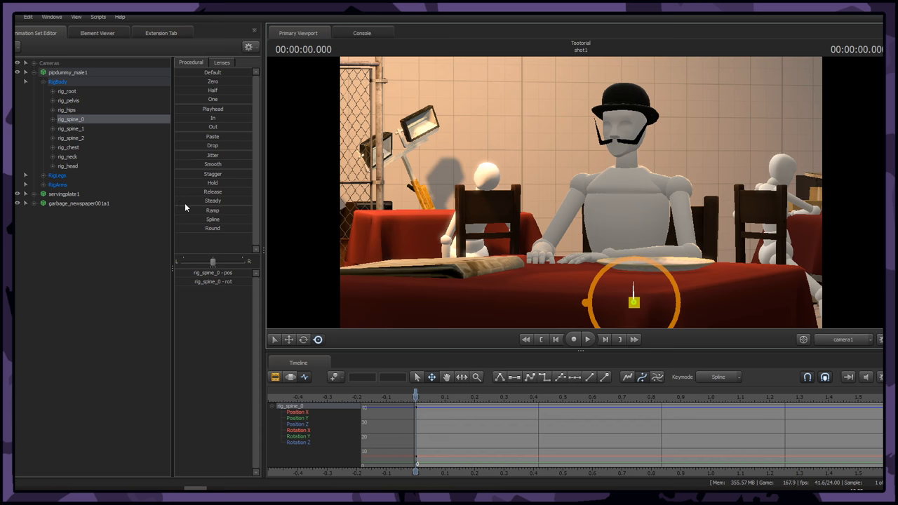
click(58, 81)
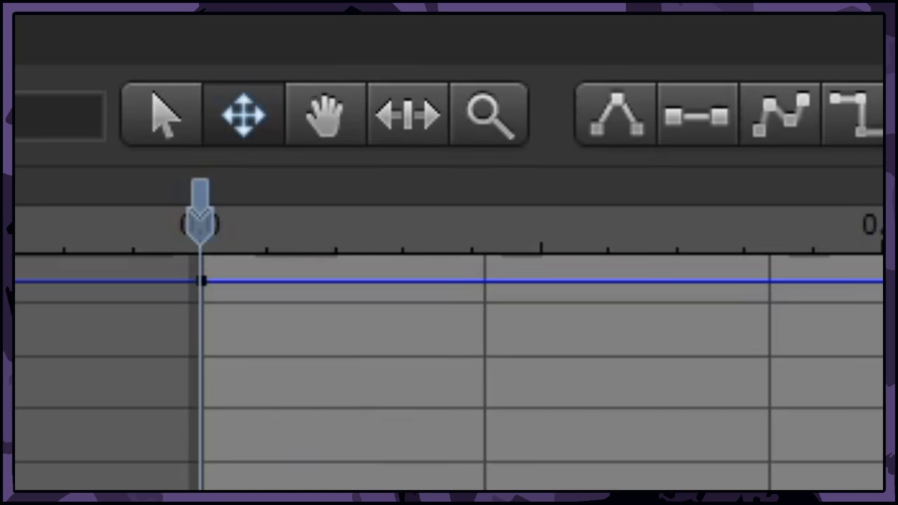
mouse_move(536, 52)
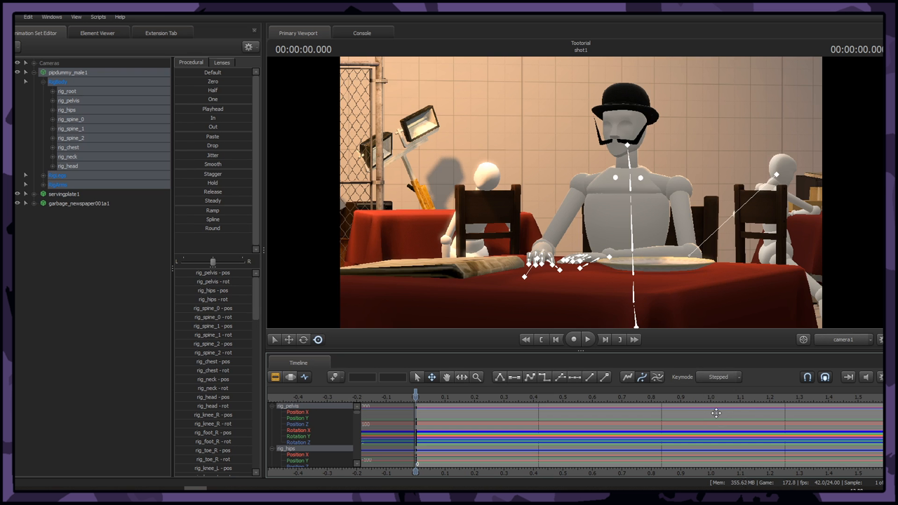
mouse_move(418, 392)
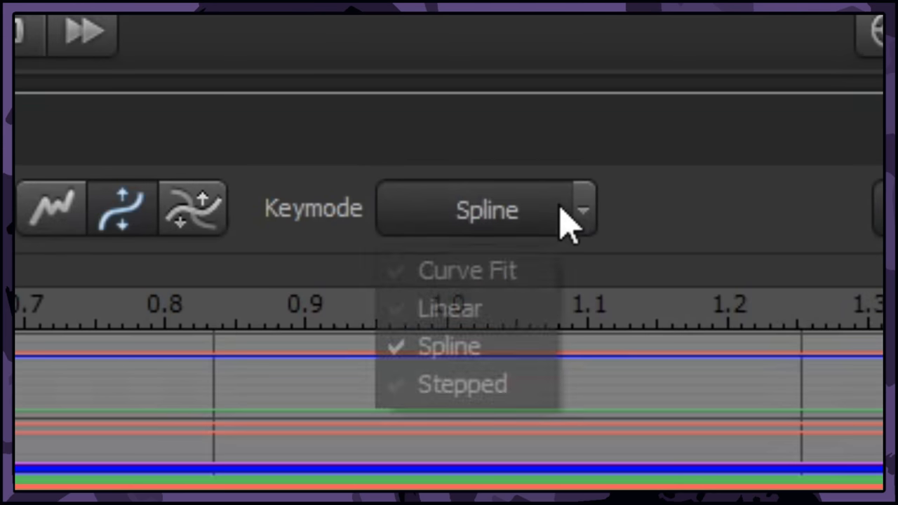
Set Keymode to Stepped and move the timeline to frame zero.
click(461, 383)
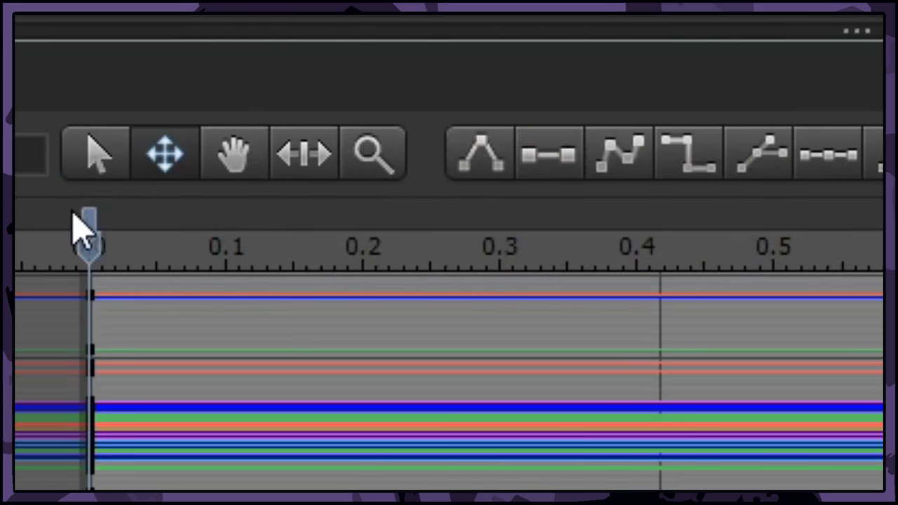
click(686, 153)
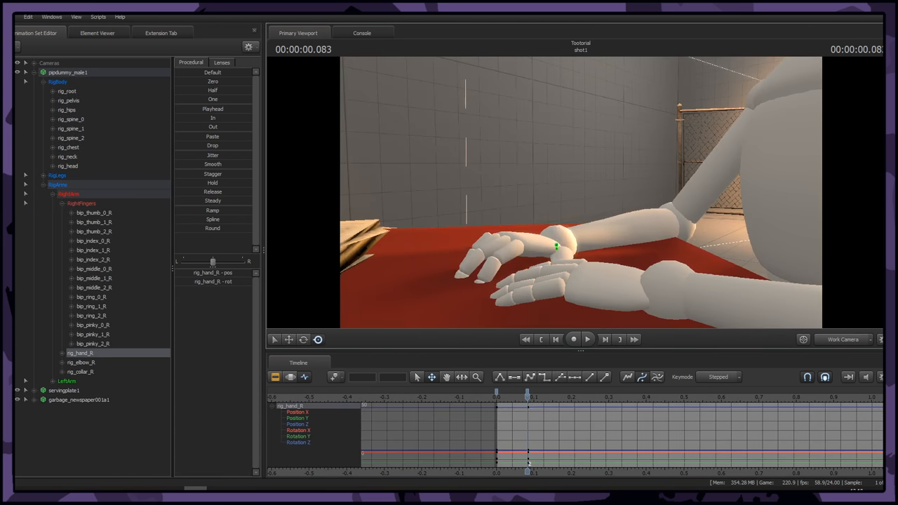
Select rig_hand_R and drag it upward, lifting the right hand into the air.
click(554, 245)
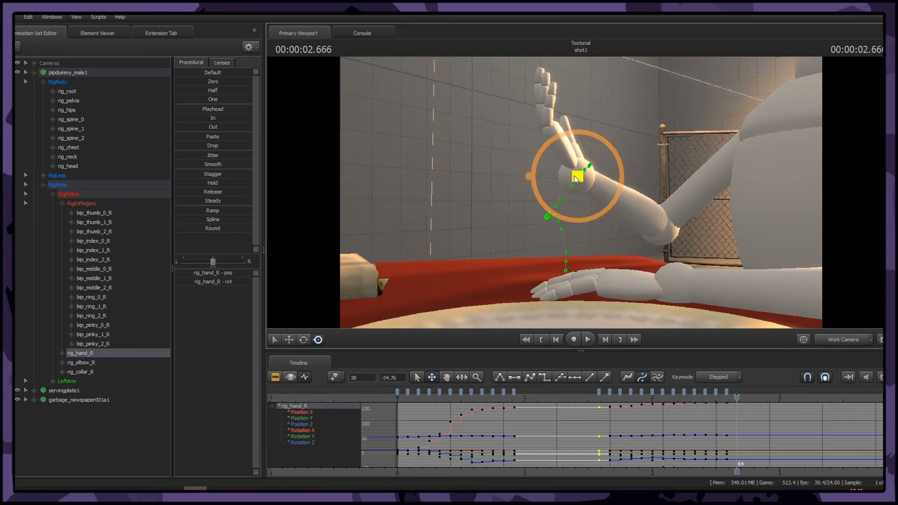
drag(573, 176, 538, 218)
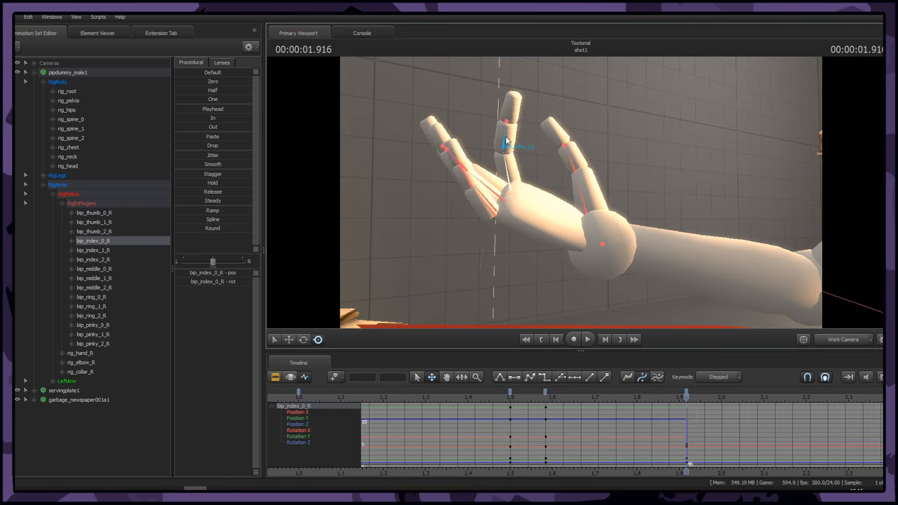
Select the middle, thumb, ring and pinky finger joints to curl them into a snap pose.
click(93, 278)
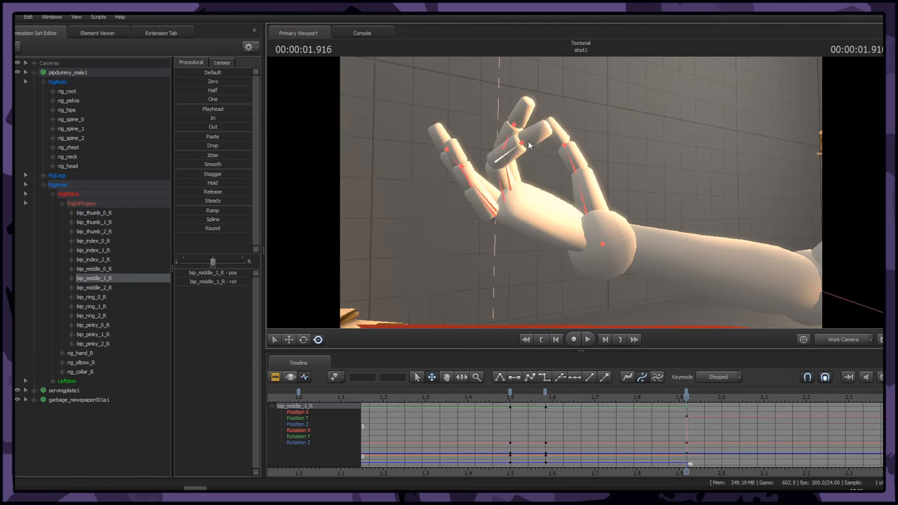
click(94, 213)
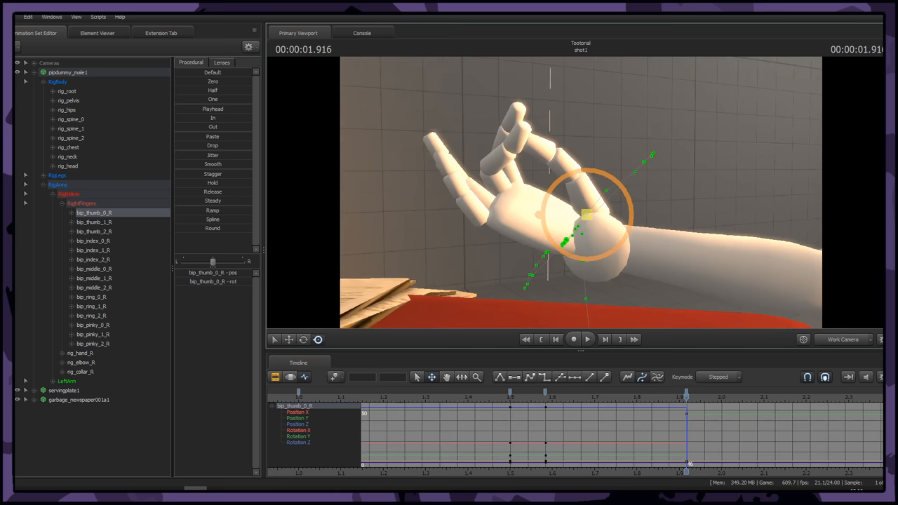
click(94, 278)
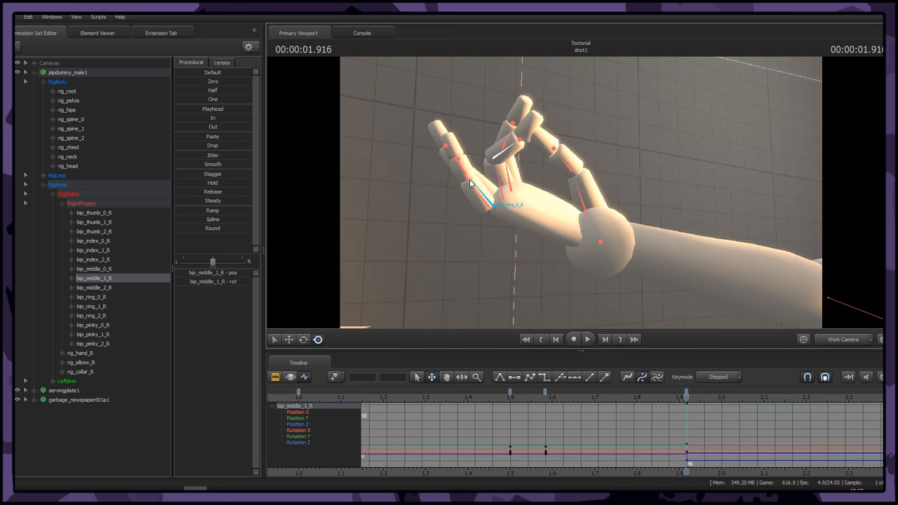
click(92, 296)
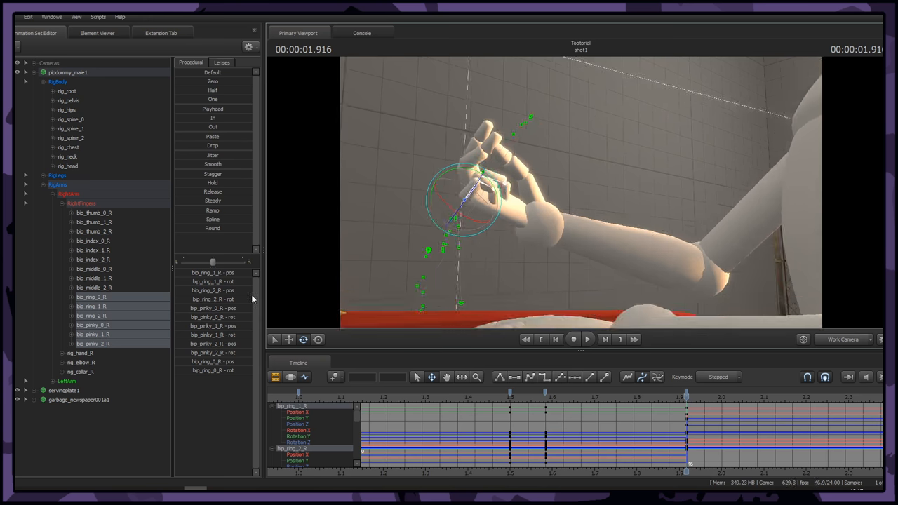
click(93, 213)
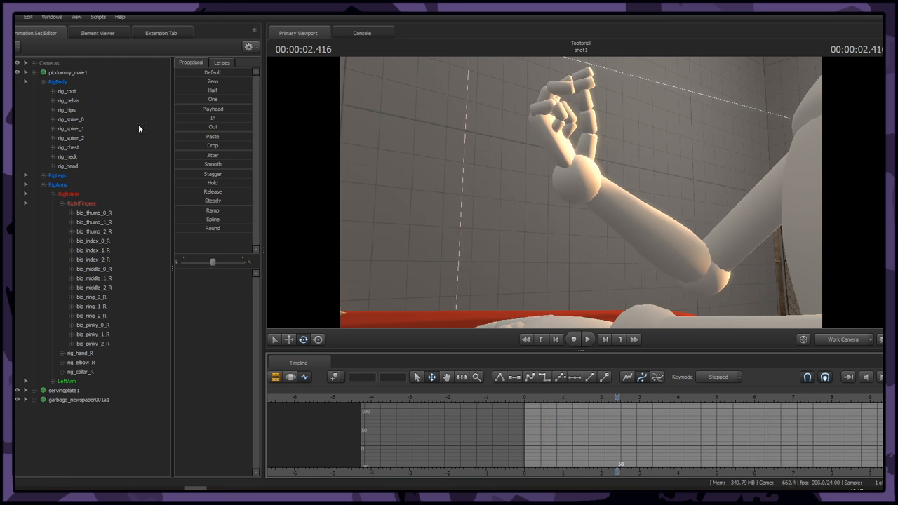
mouse_move(110, 215)
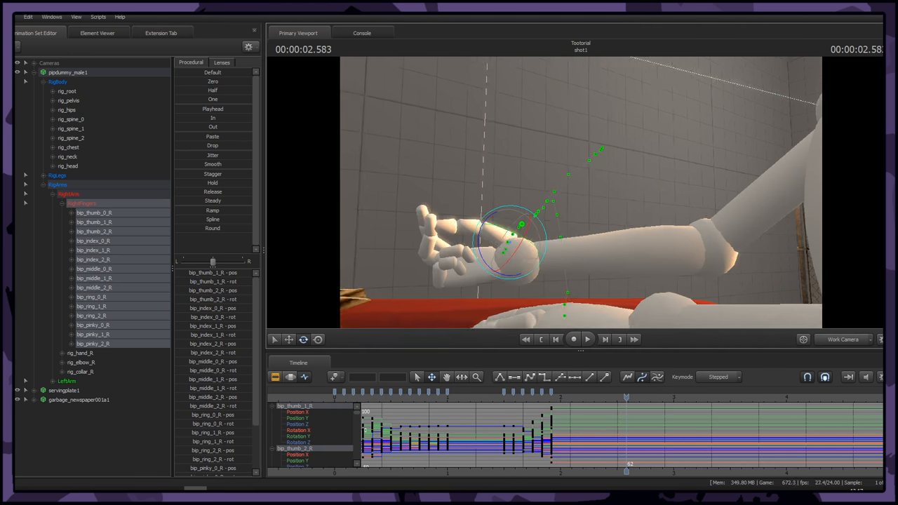
At frame 62, pose bip_thumb_0_R and bip_middle_2_R into the relaxed post-snap position.
click(93, 212)
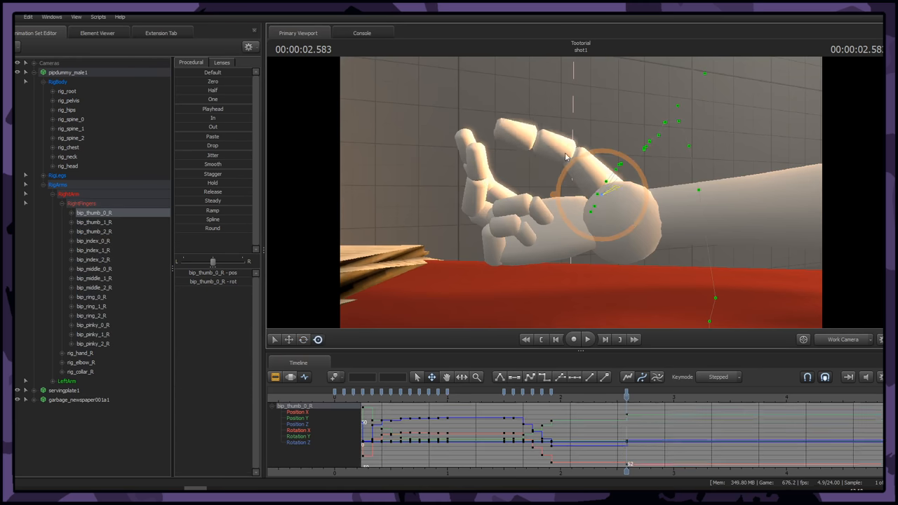
click(94, 288)
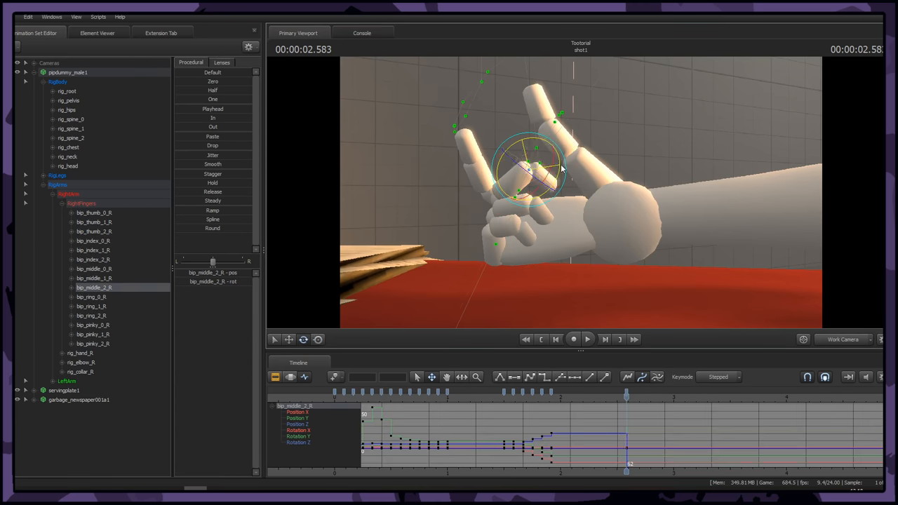
click(93, 259)
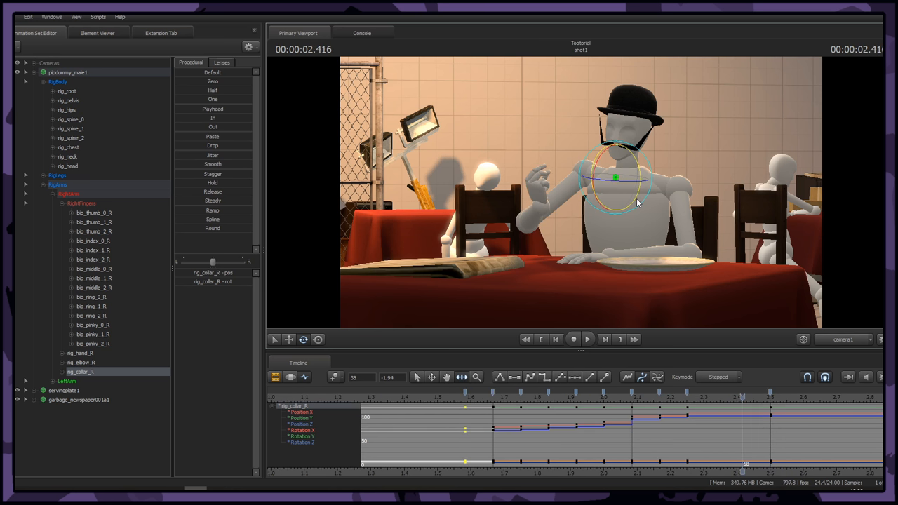
Key rig_spine_2 around the snap, play back the shot, and select rig_head.
click(71, 138)
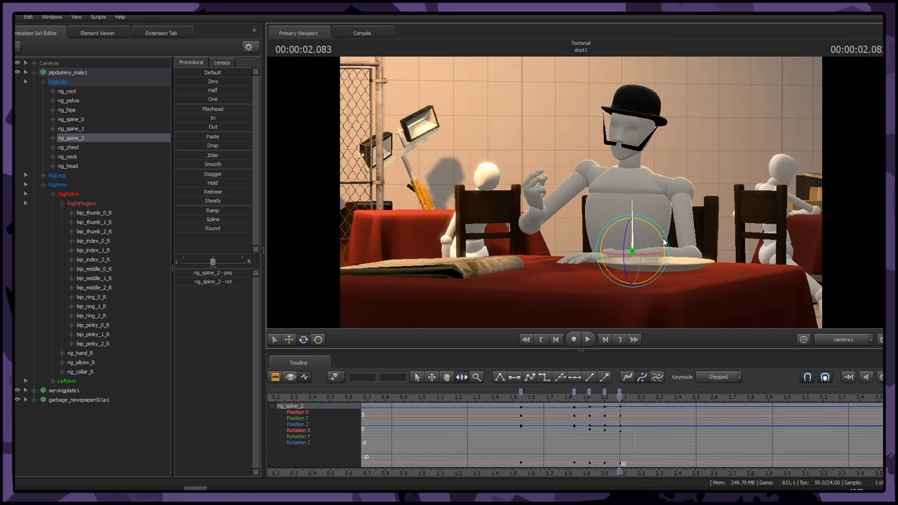
click(696, 396)
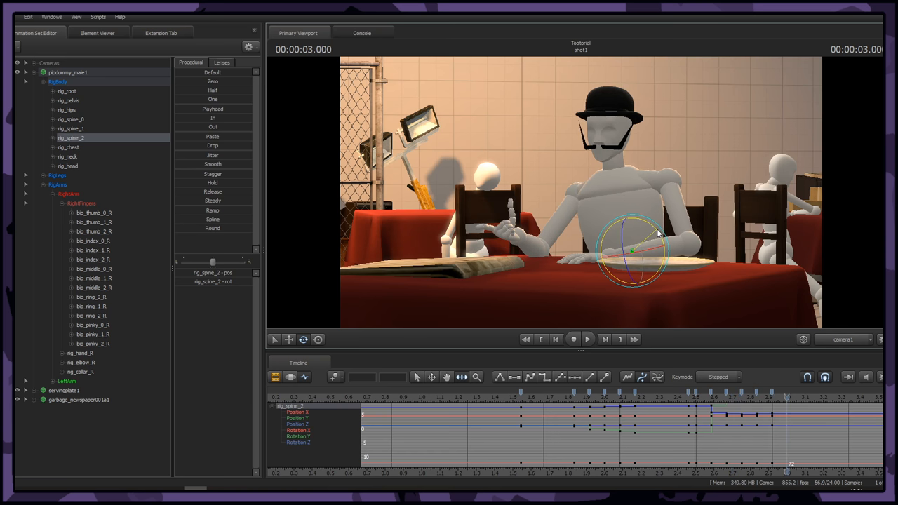
click(586, 338)
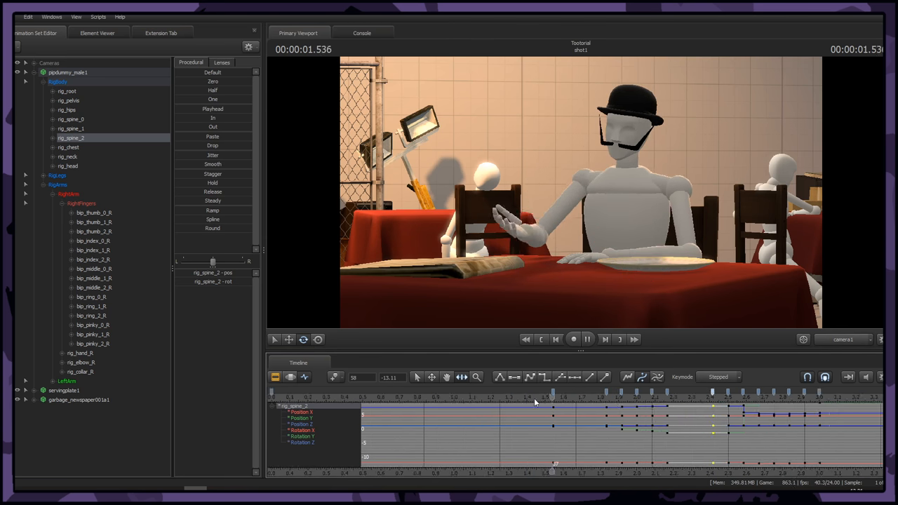
click(67, 165)
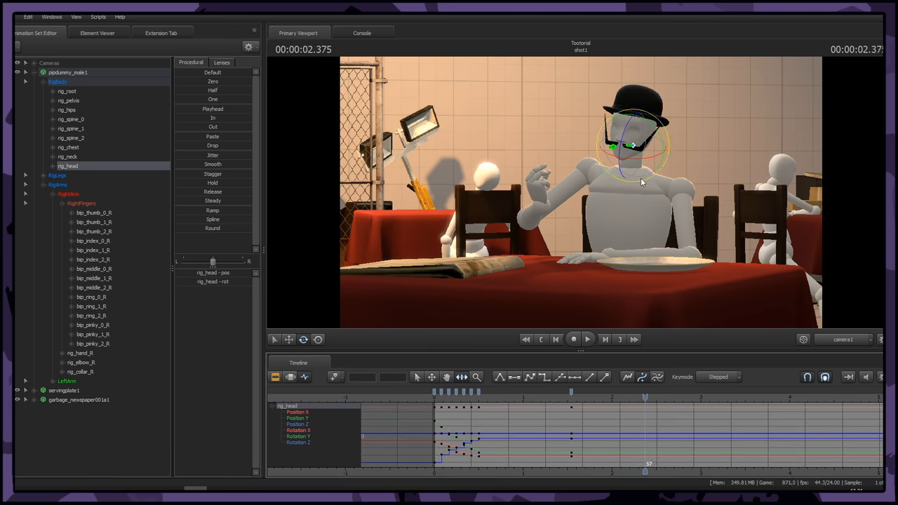